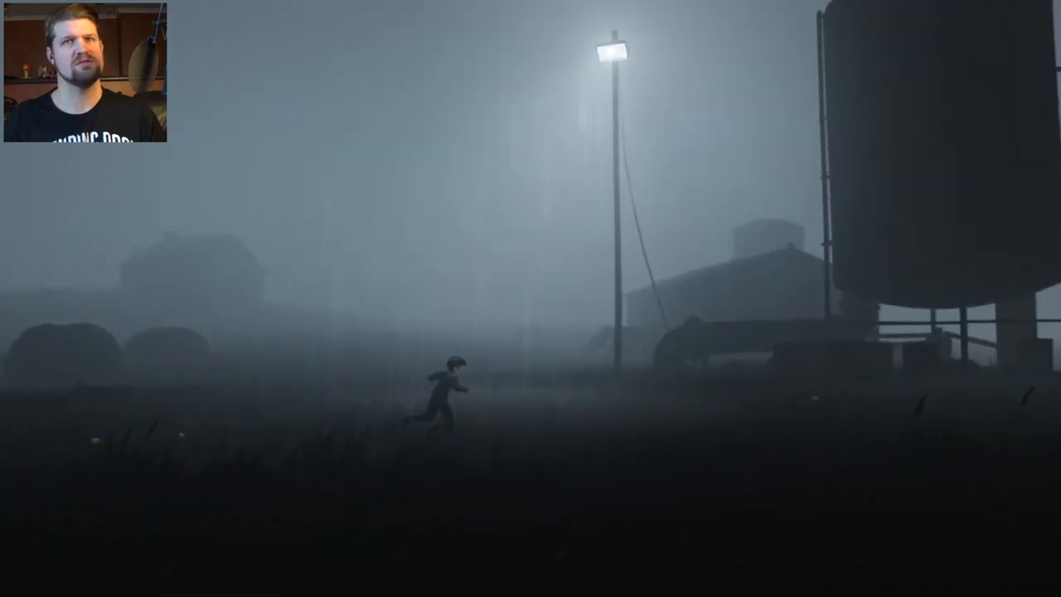
key(right)
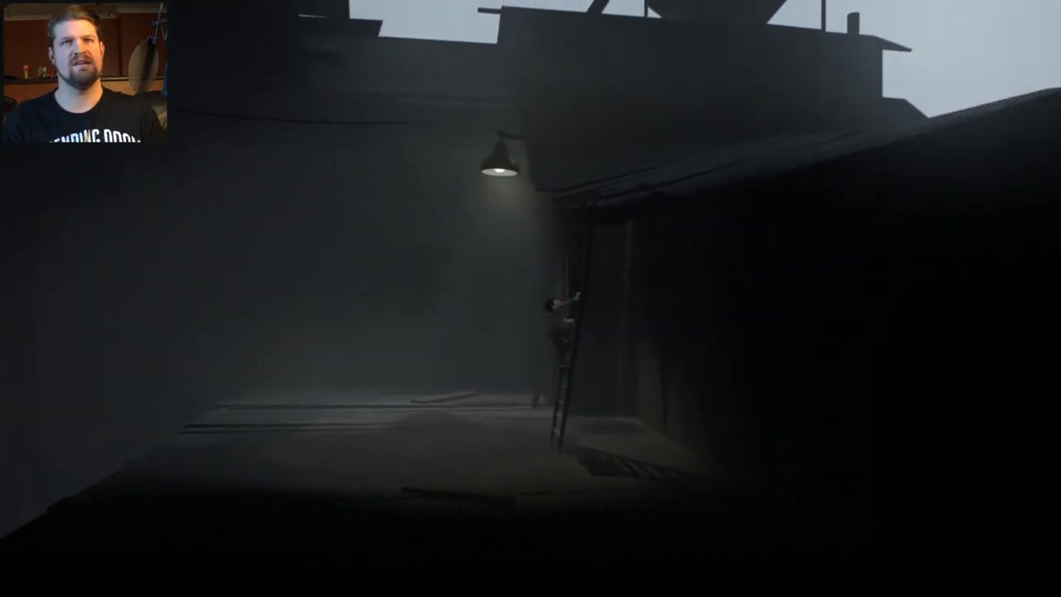
key(w)
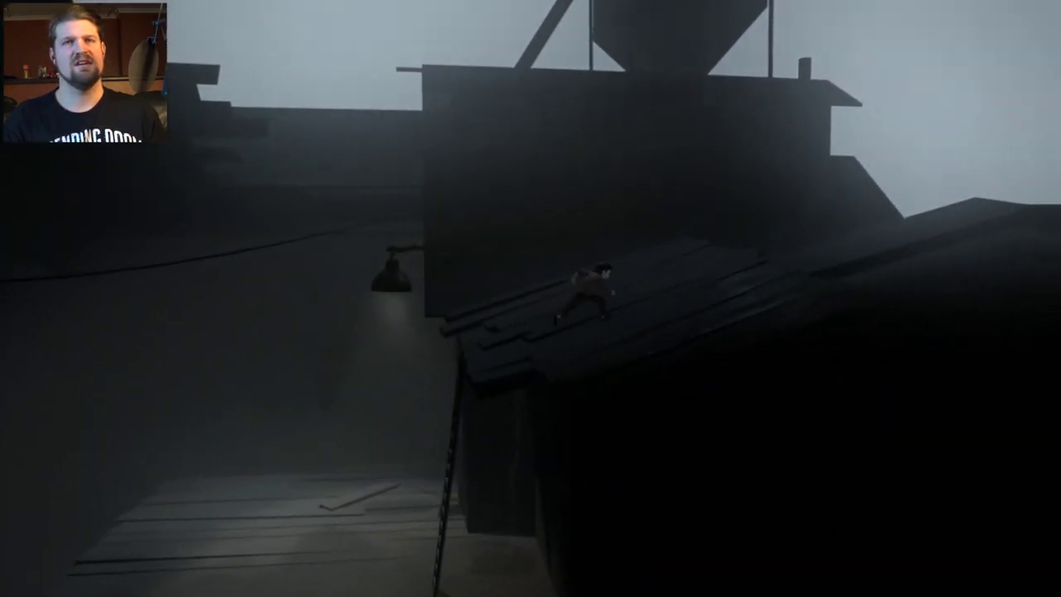